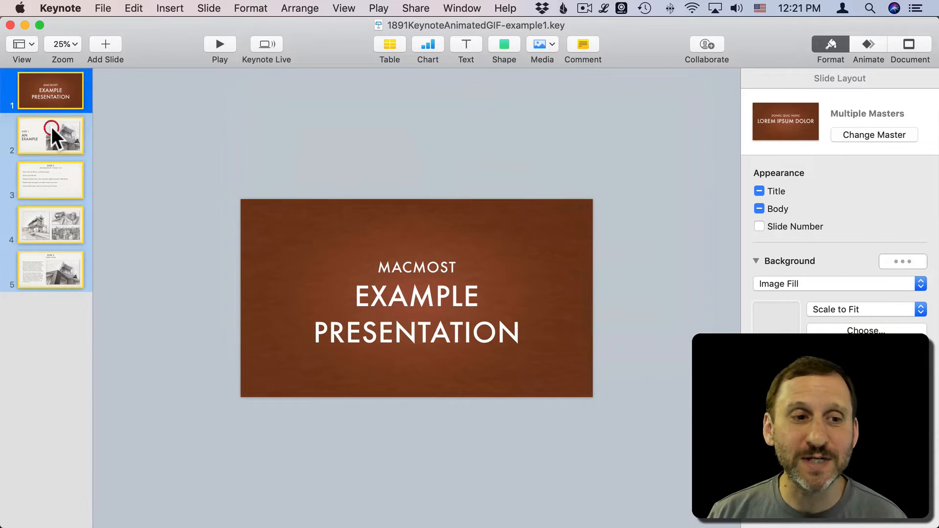
- Review slides 5 and 1, then open the Animated GIF export settings from the File menu
click(50, 270)
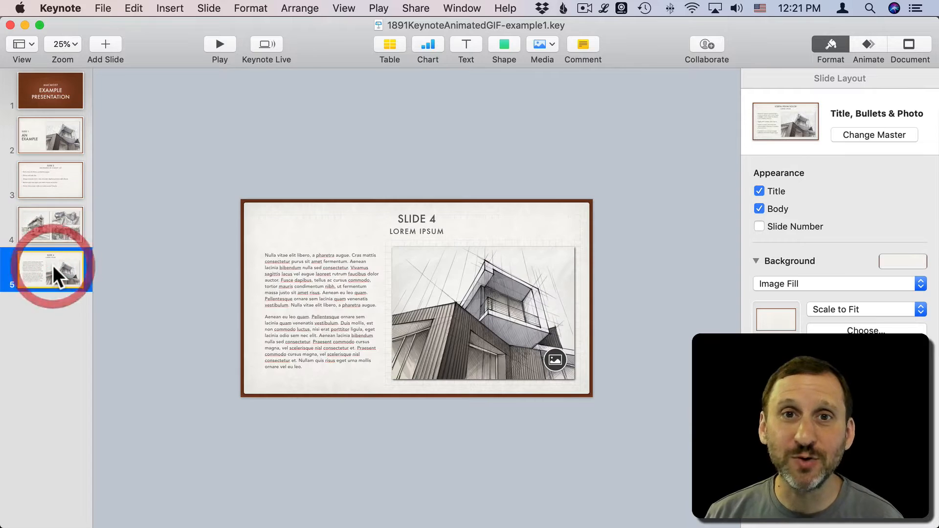
click(50, 91)
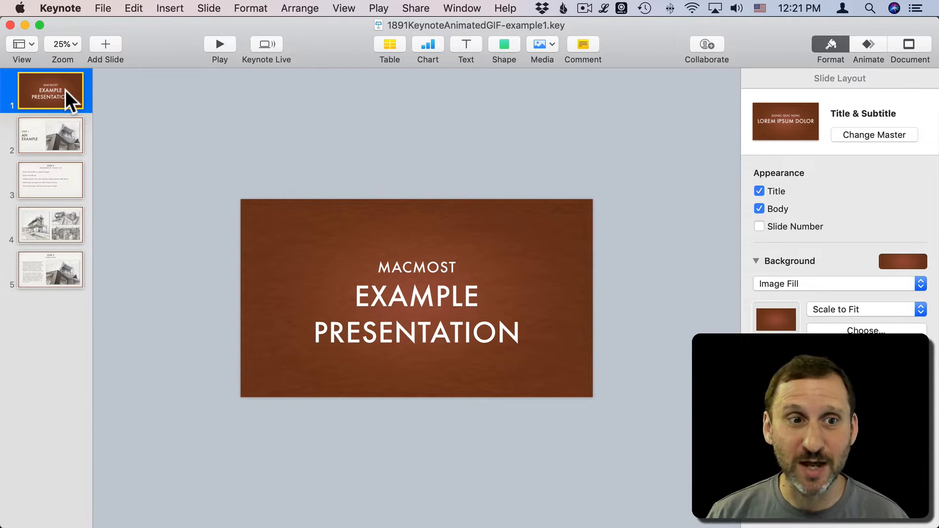
mouse_move(108, 15)
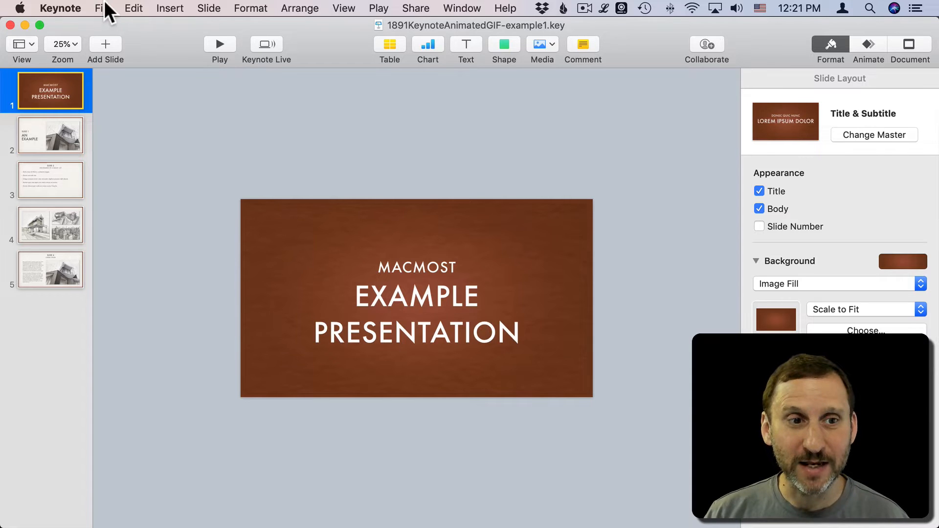
click(101, 8)
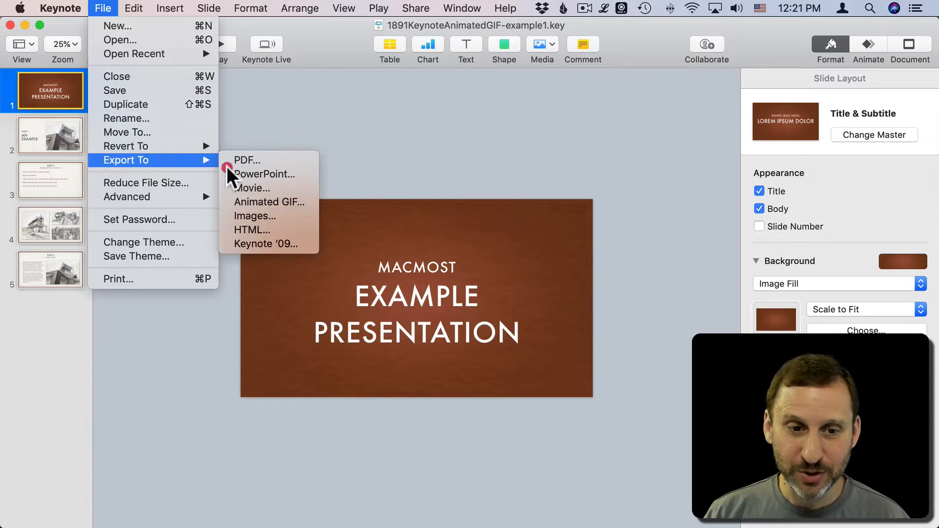
mouse_move(268, 202)
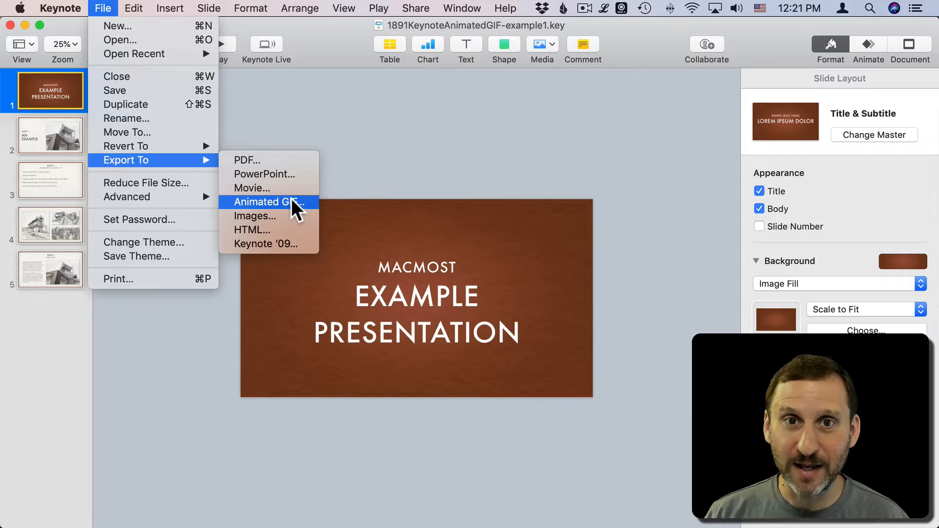
click(269, 201)
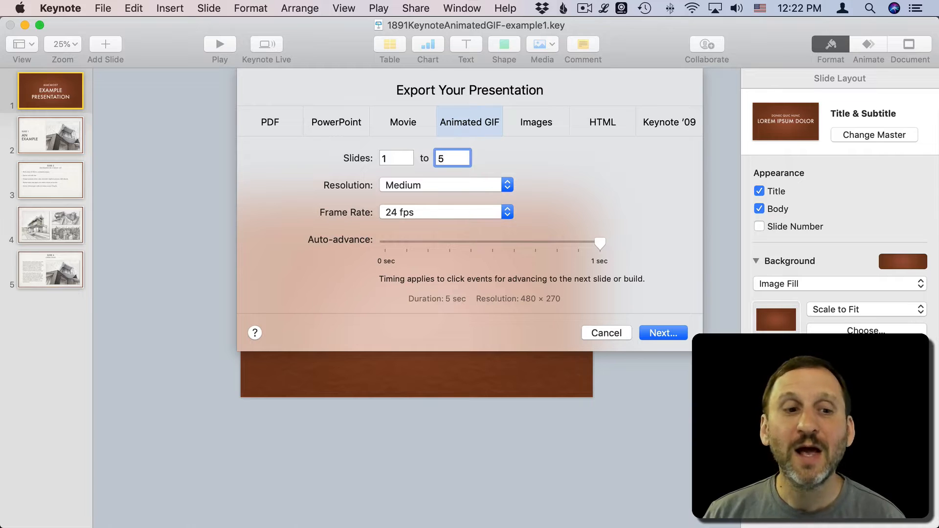
mouse_move(412, 238)
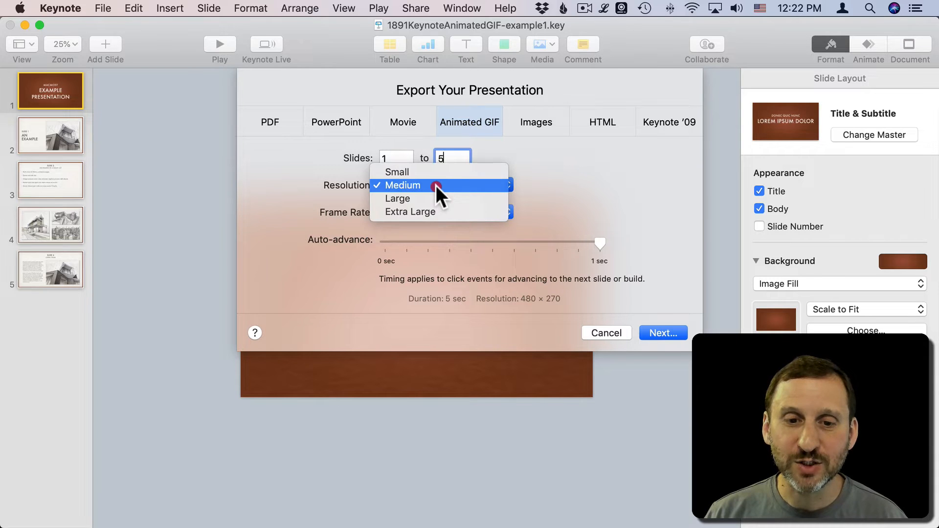
click(403, 184)
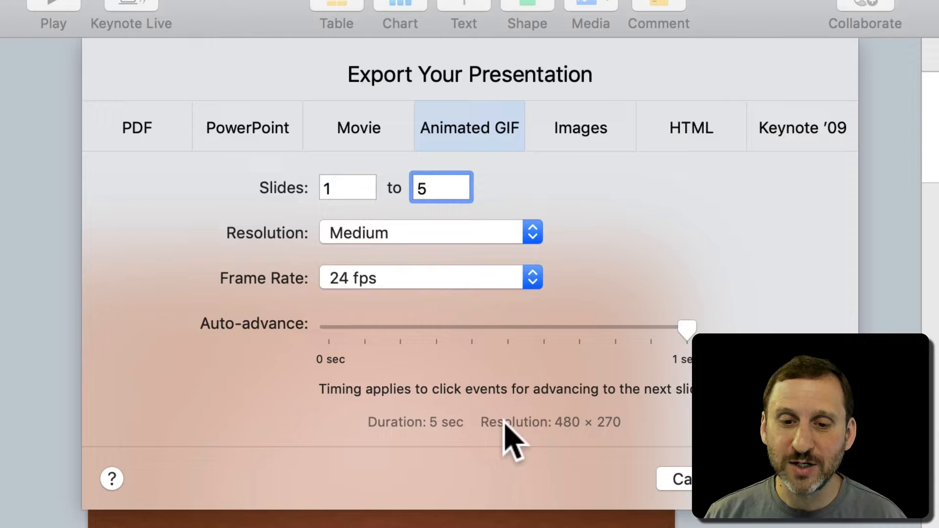
mouse_move(596, 437)
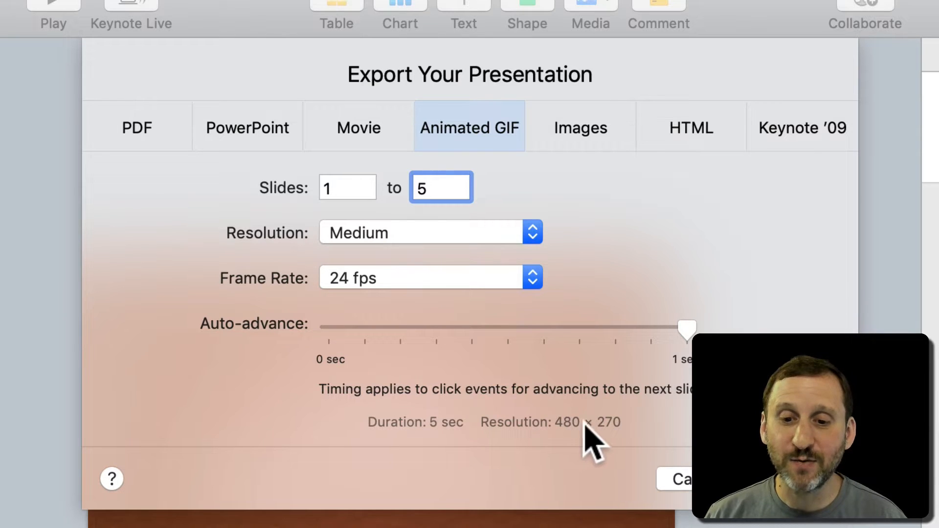
mouse_move(413, 248)
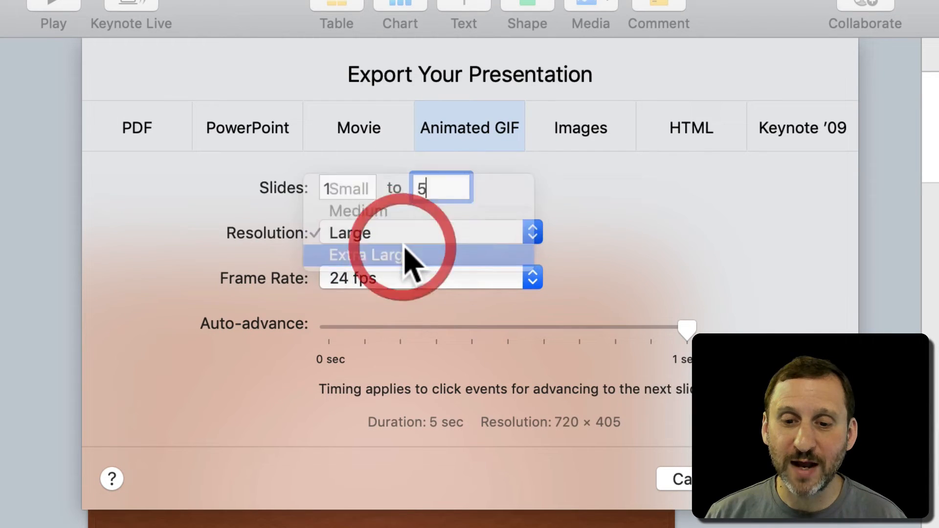
click(370, 255)
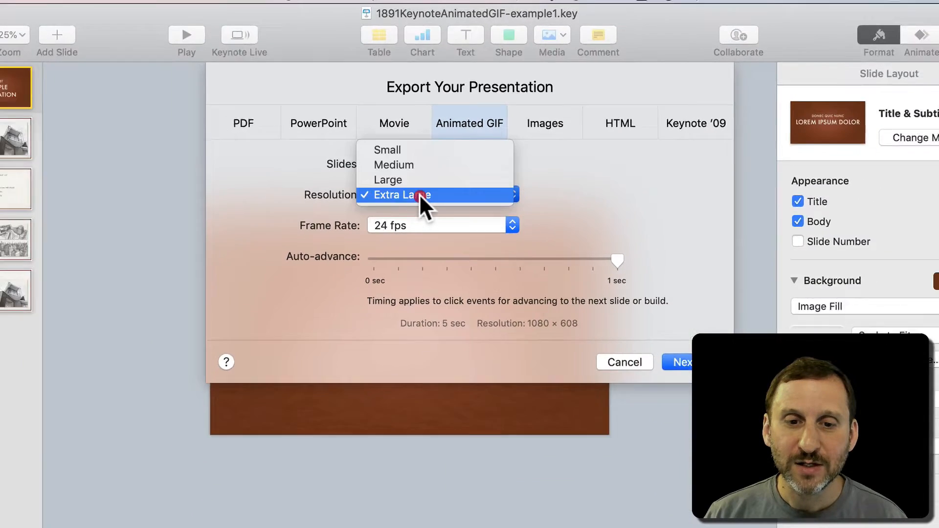
click(386, 149)
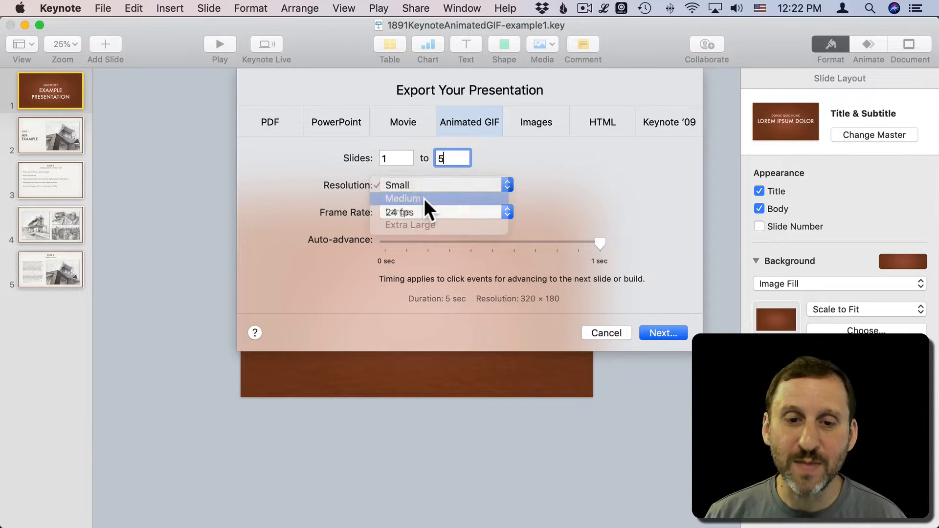
click(401, 198)
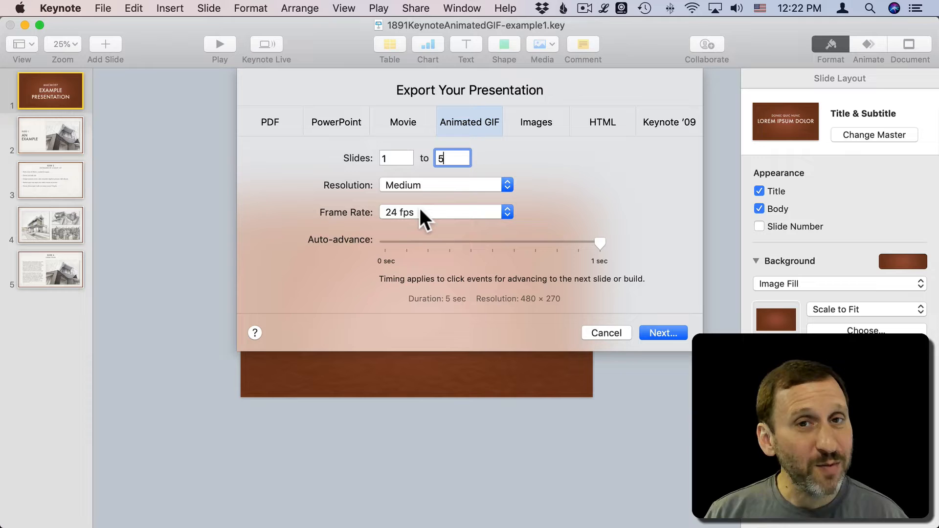
mouse_move(231, 170)
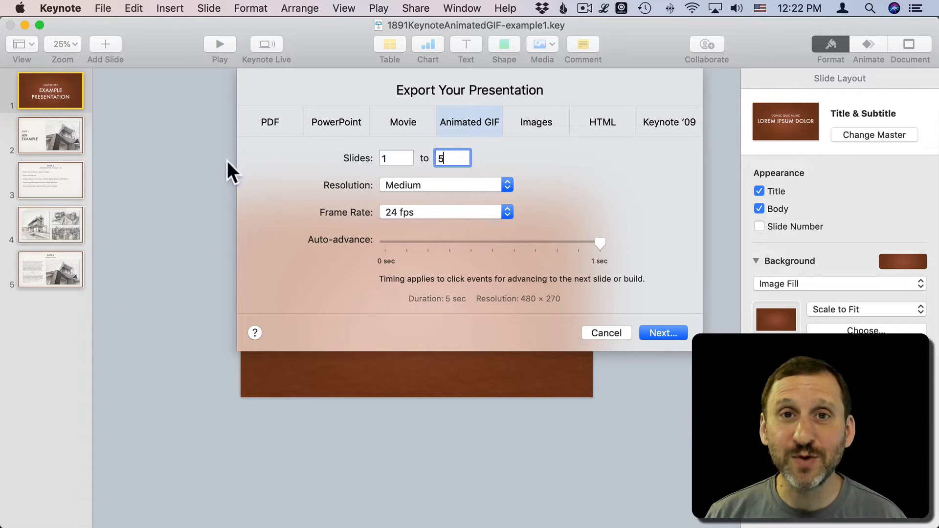
mouse_move(425, 207)
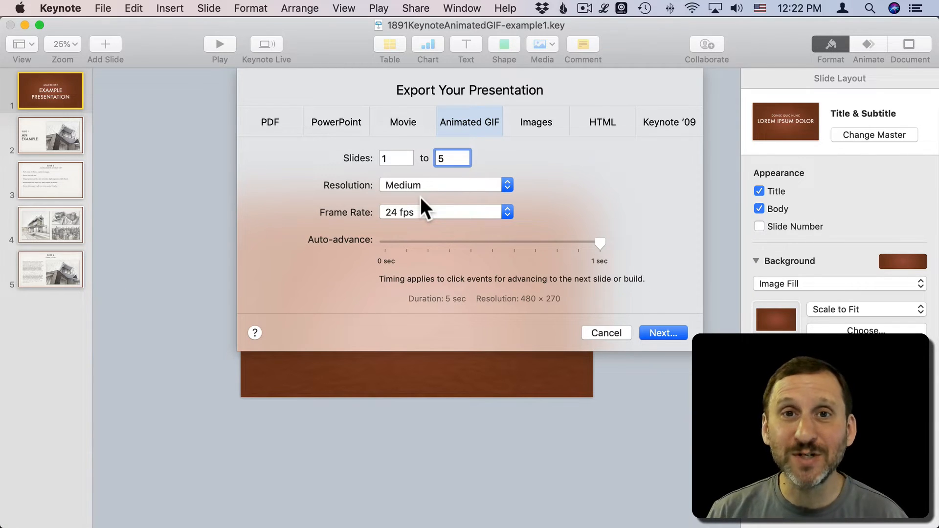
mouse_move(429, 224)
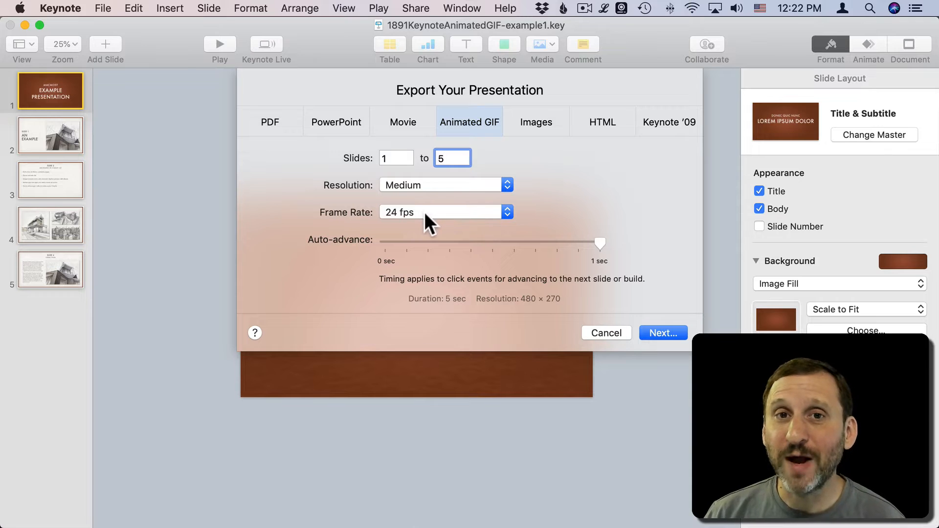
mouse_move(431, 224)
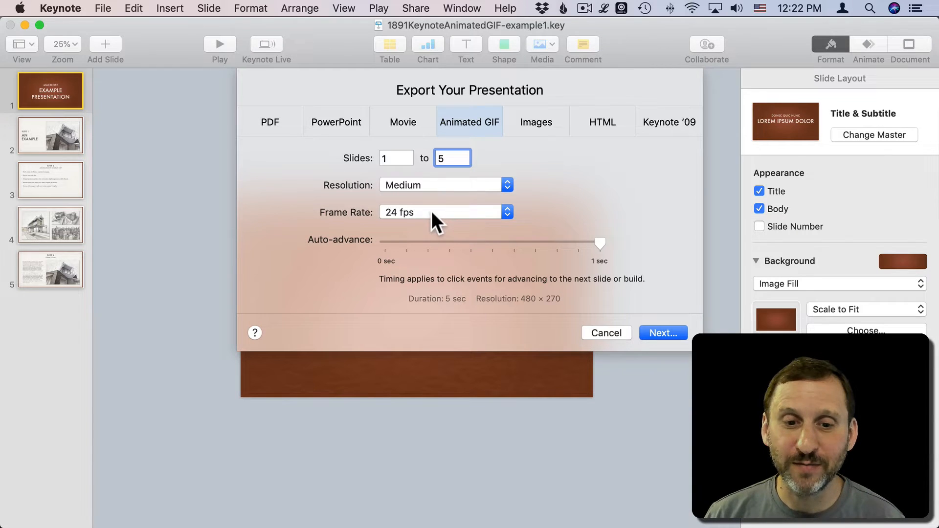